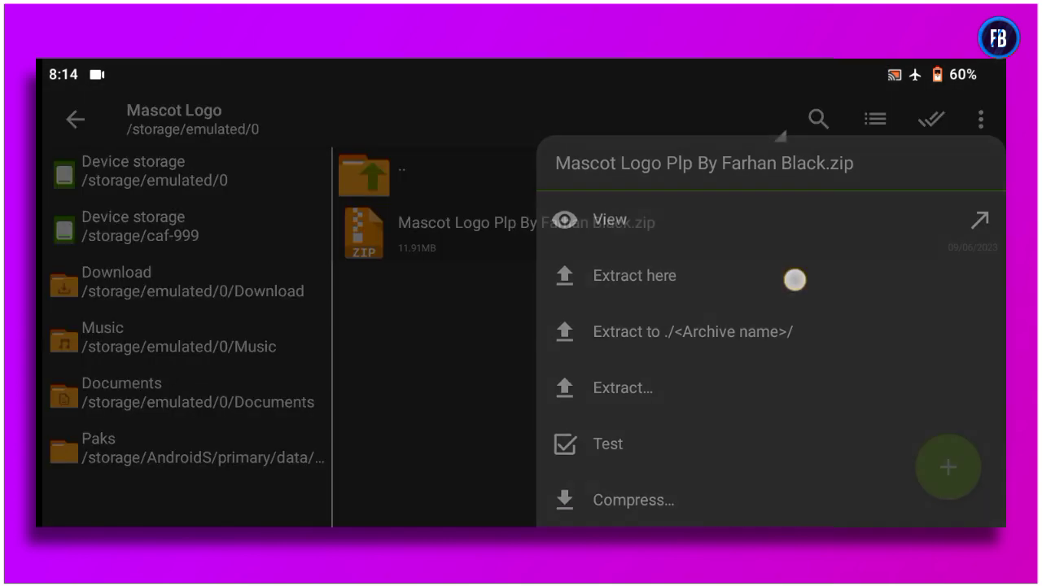
Step: Extract the Mascot Logo zip archive in place
left_click(635, 275)
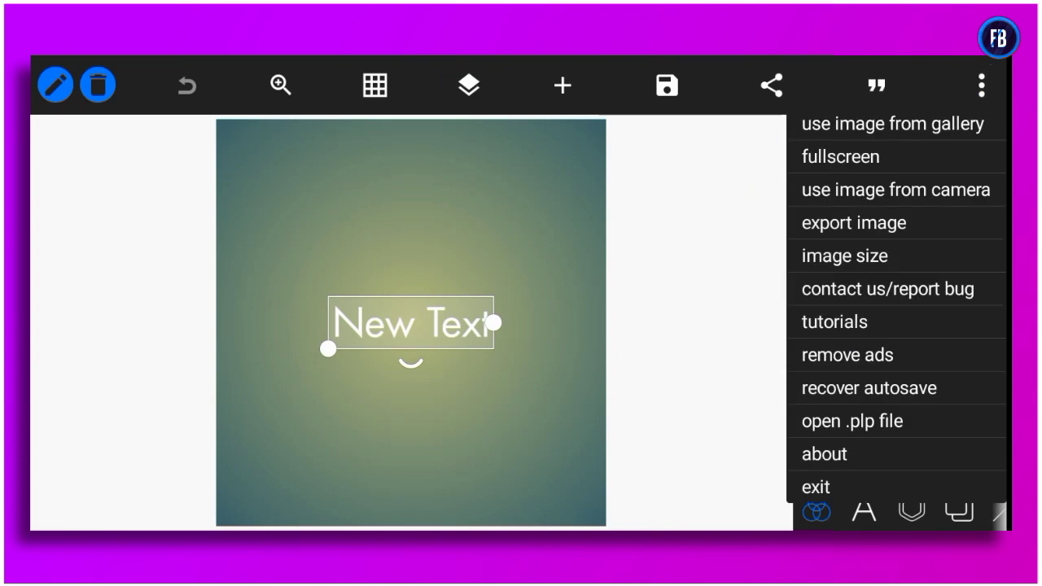
Step: Load the extracted Mascot Logo .plp project showing the golden gunman with FARHAN
left_click(850, 420)
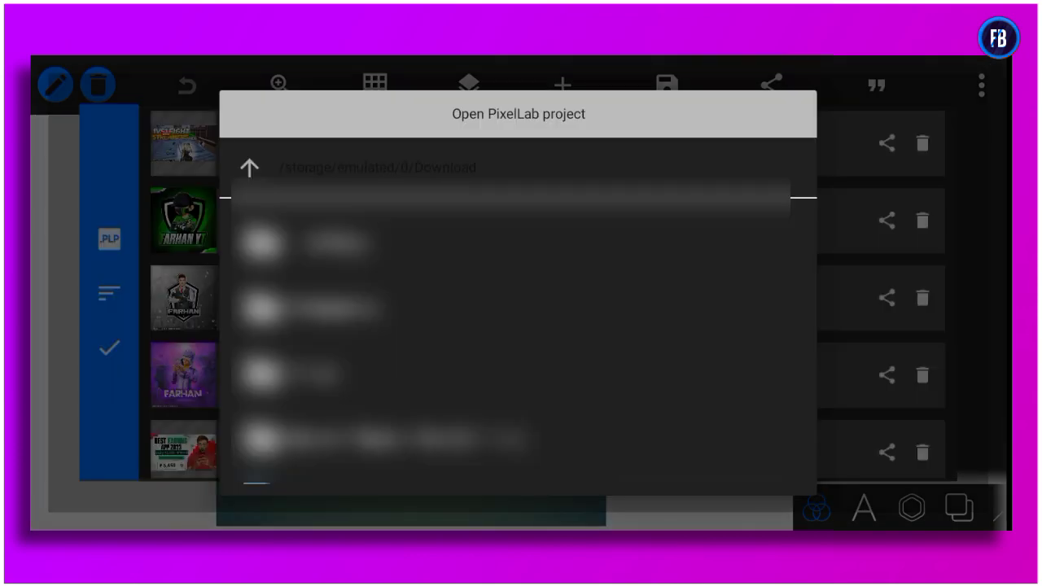
left_click(249, 168)
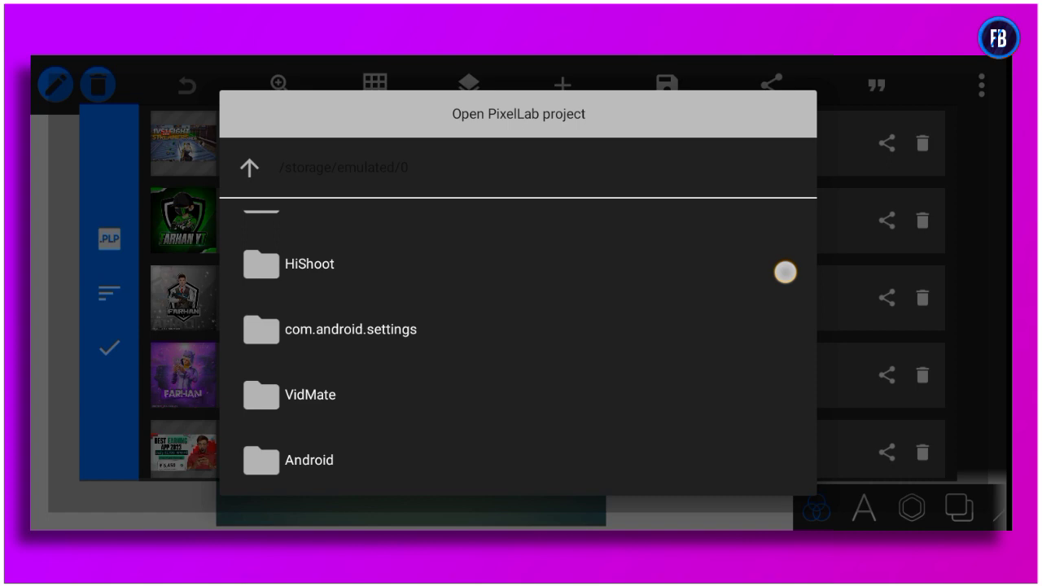
scroll("down", 3)
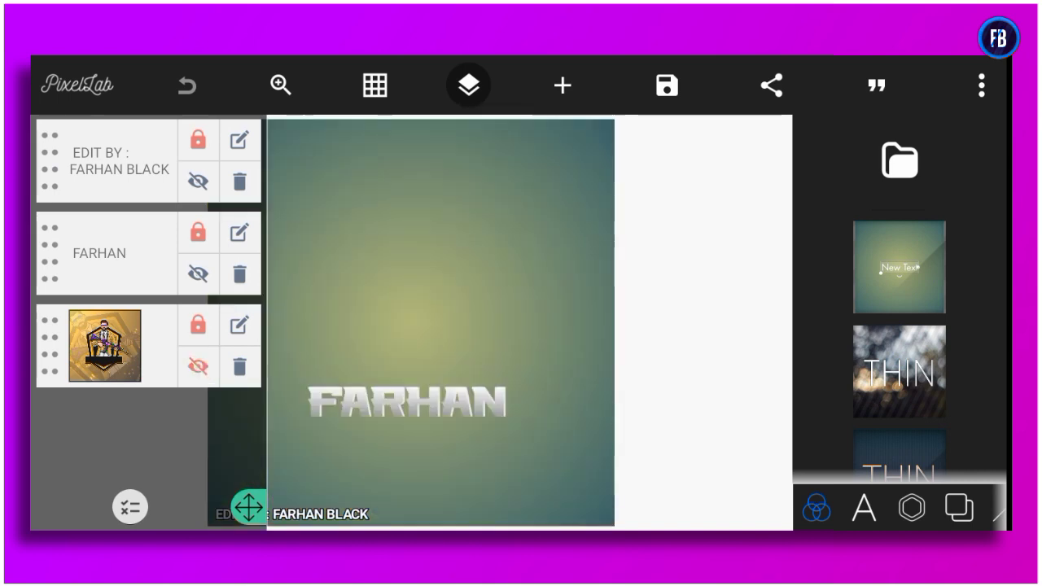
left_click(197, 181)
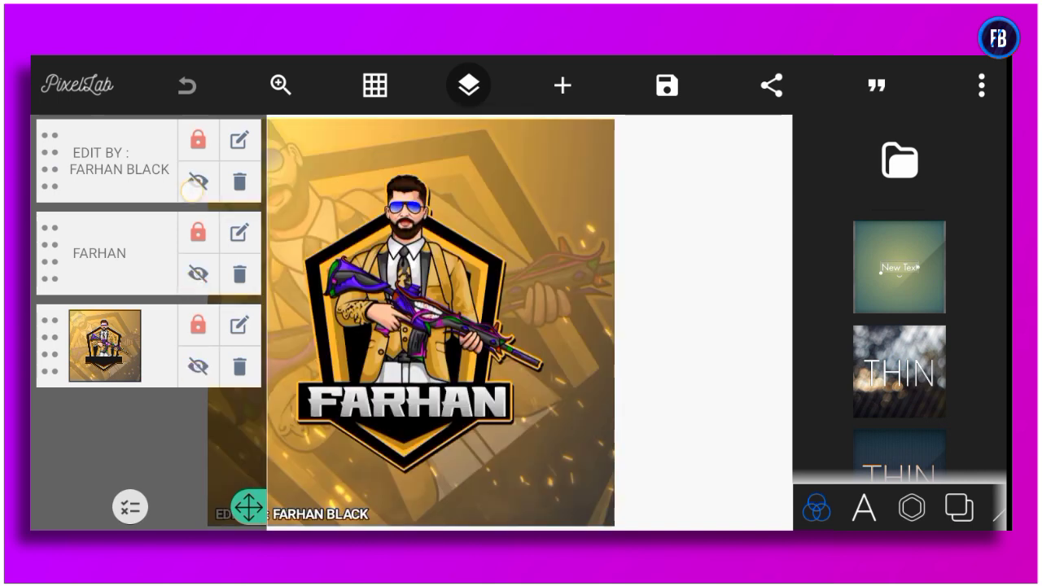
Step: Replace the FARHAN name text with SHAZAM
left_click(420, 403)
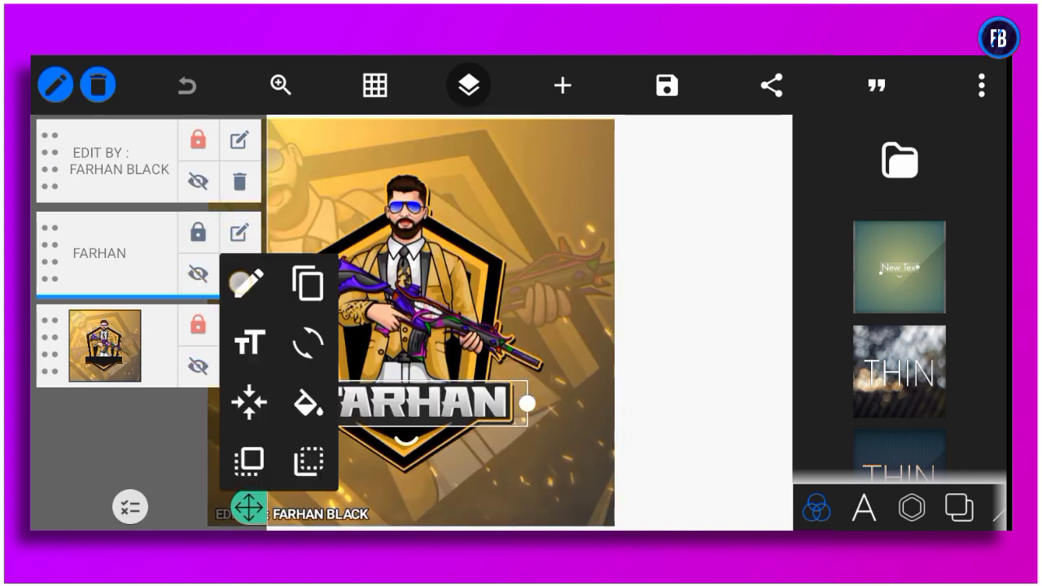
left_click(249, 342)
type("SHAZAM")
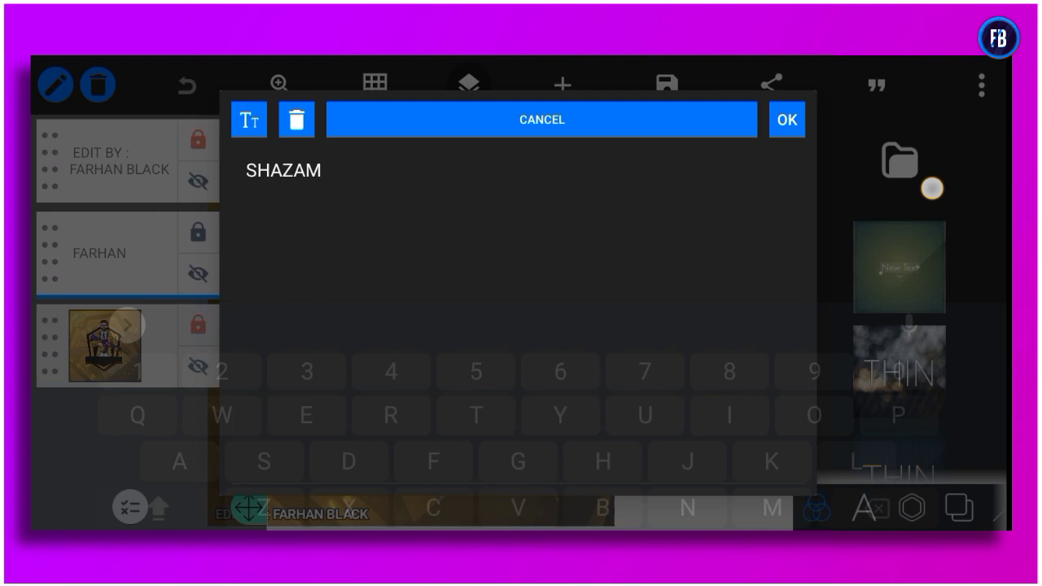
left_click(788, 119)
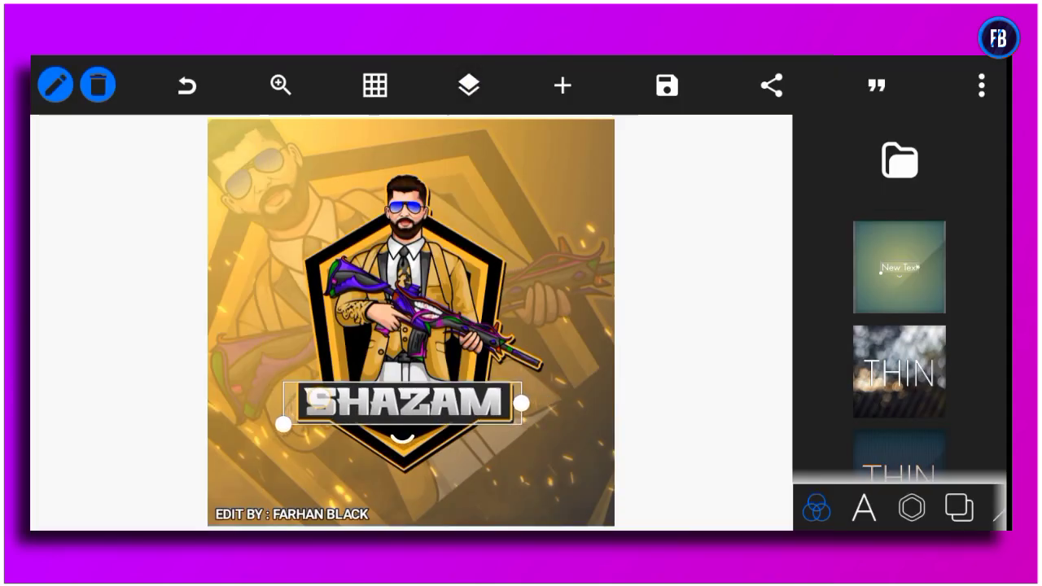
Step: Save the SHAZAM logo to the gallery as a 2500×2500 JPG
left_click(469, 85)
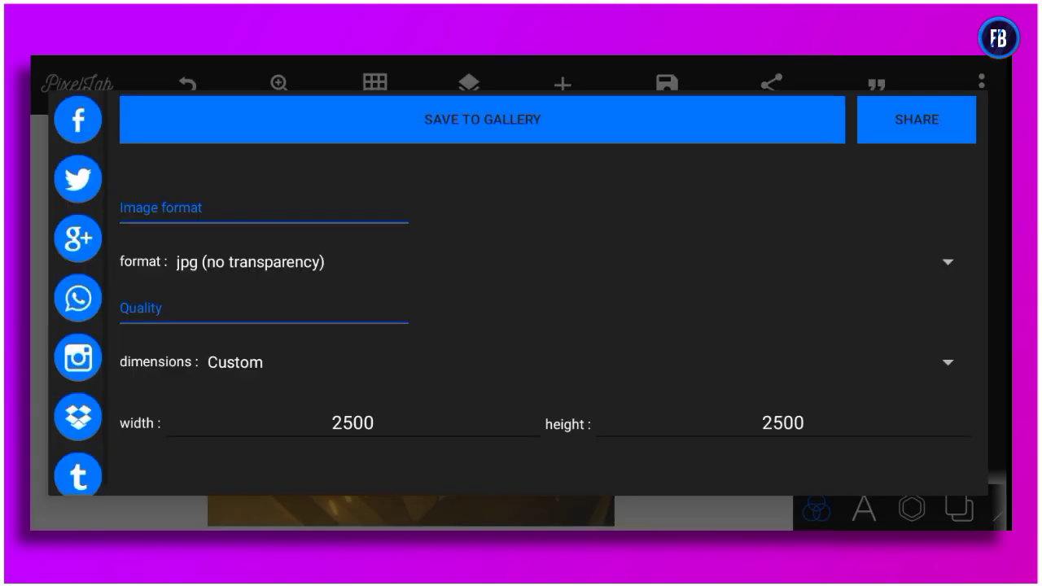
left_click(484, 121)
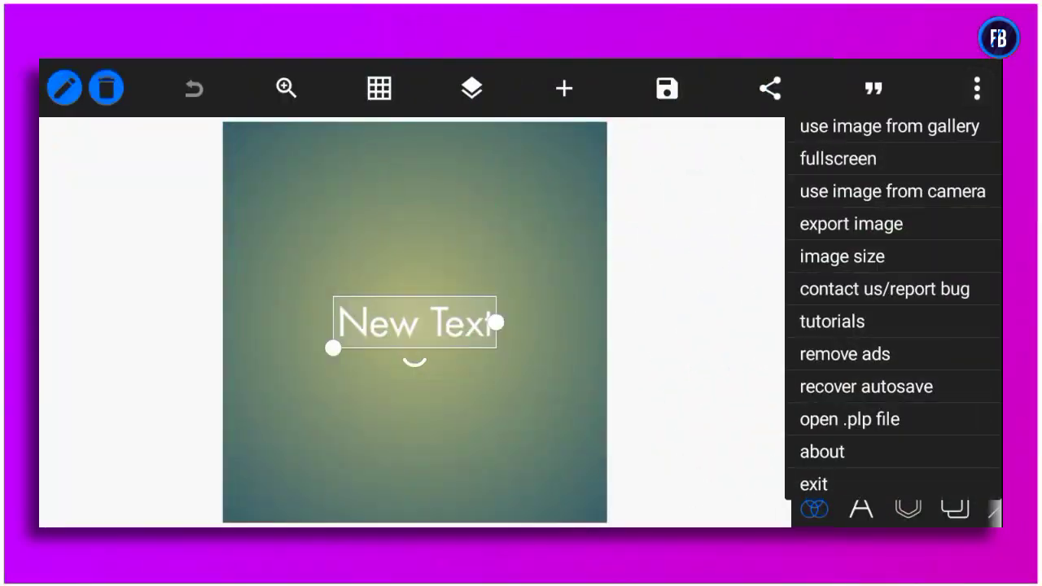
Step: Load the blue armoured mascot project and rewrite its FARHAN text as SHAZA
left_click(849, 420)
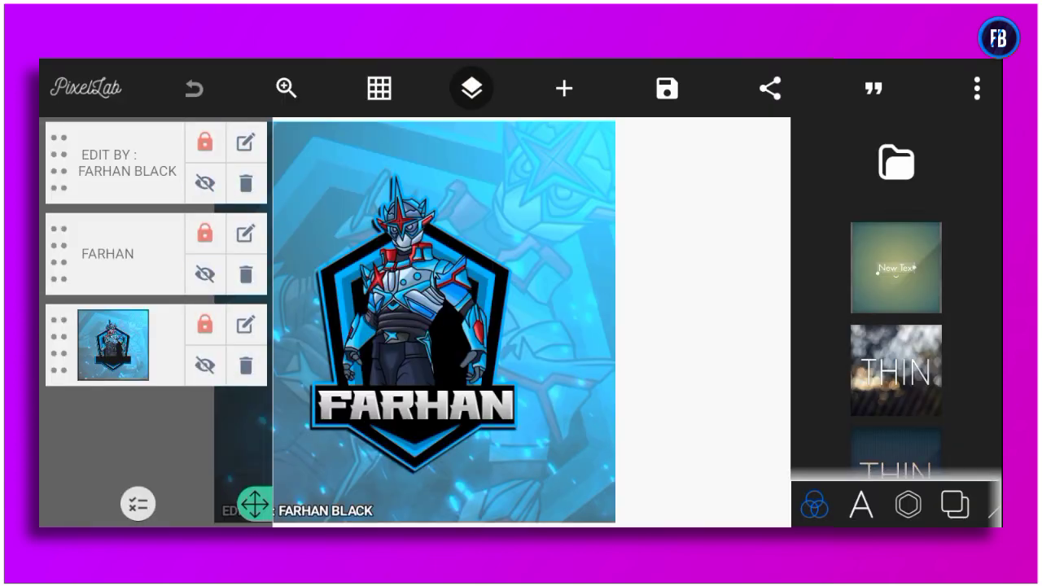
left_click(442, 407)
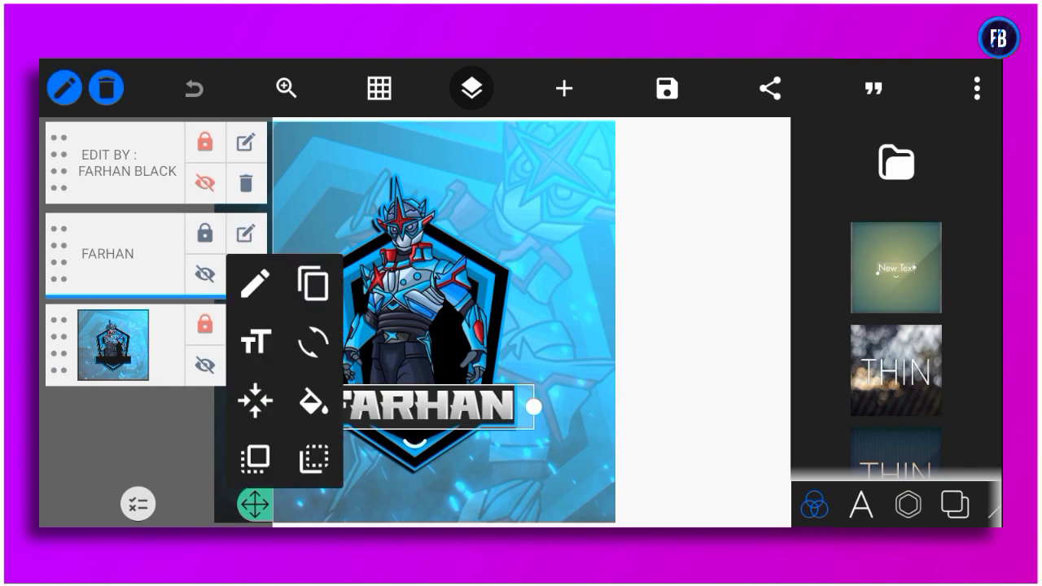
left_click(254, 284)
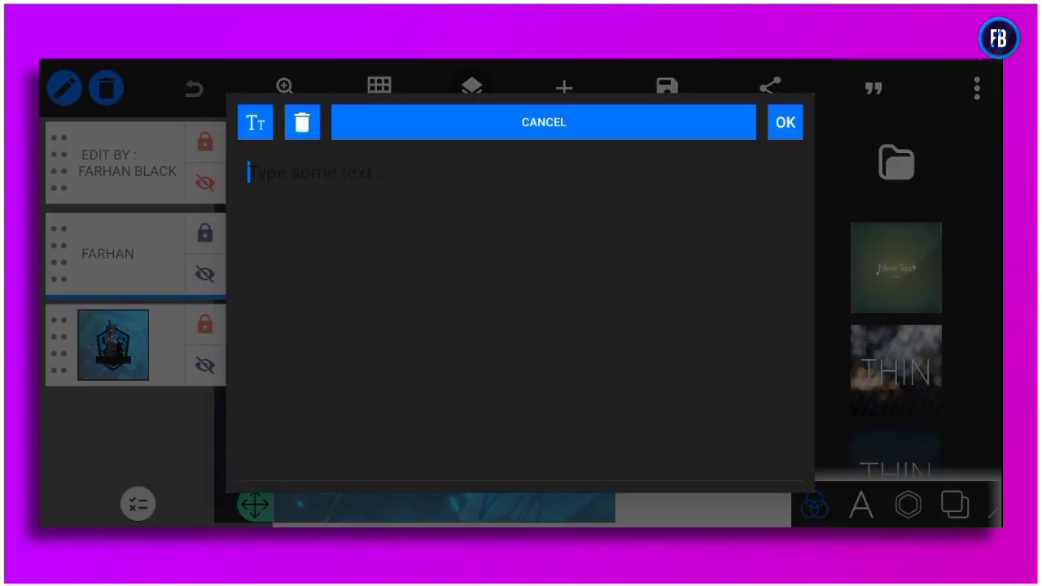
type("SHAZA")
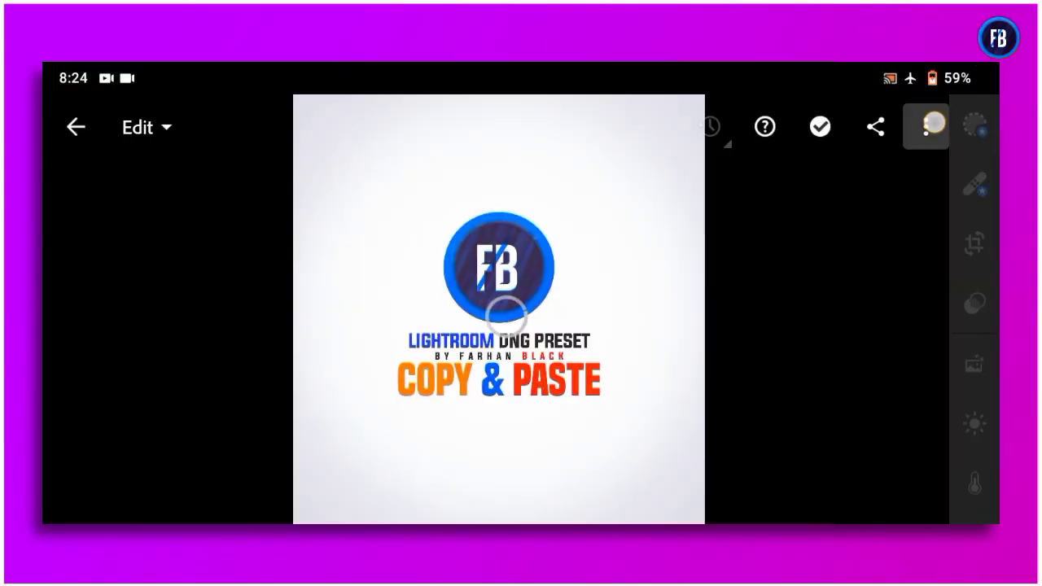
Step: Copy the preset photo's edit settings onto the SHAZAM logo and save a copy to the device
left_click(931, 127)
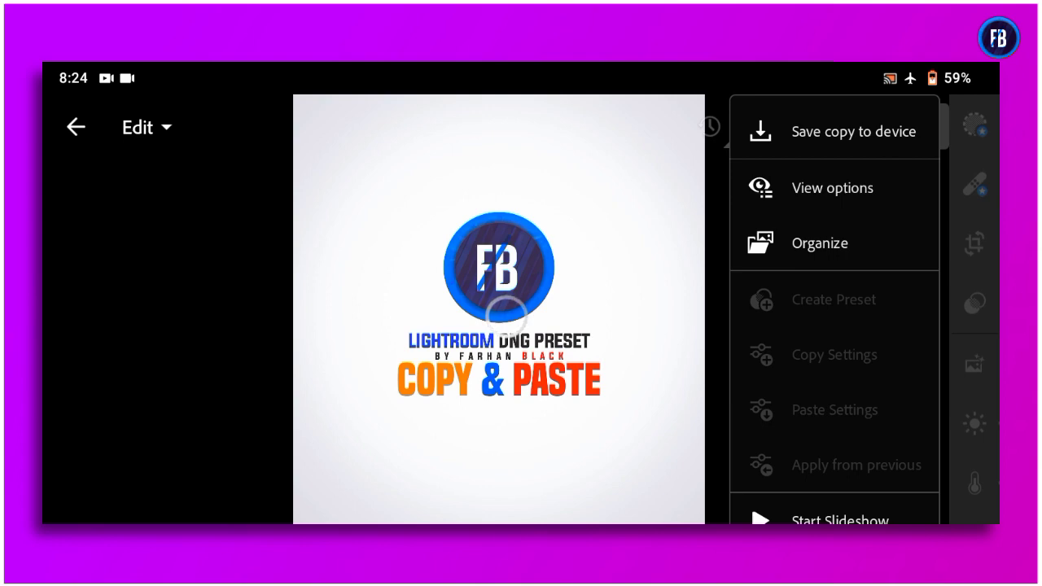
left_click(834, 355)
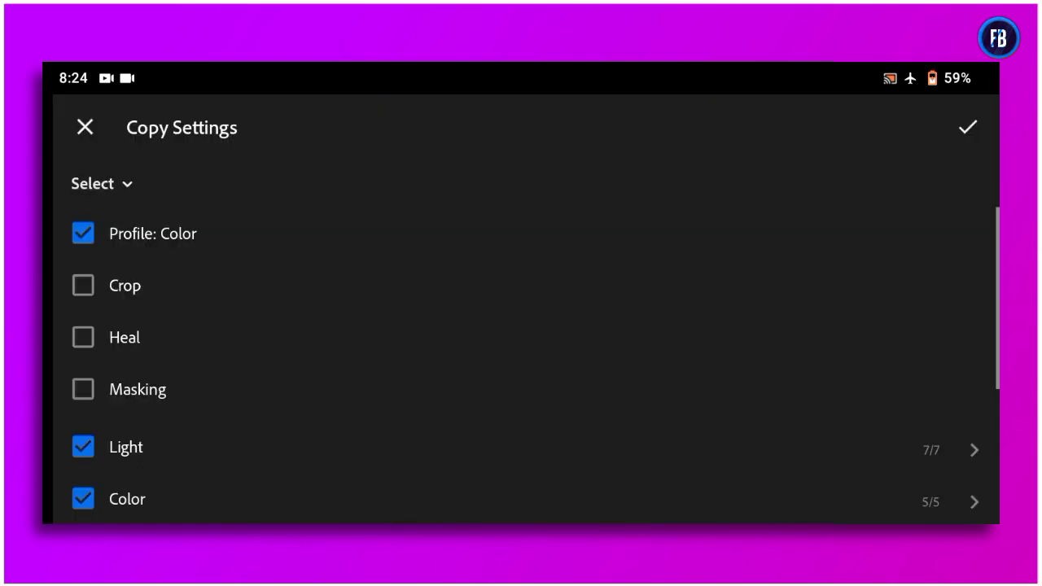
left_click(970, 127)
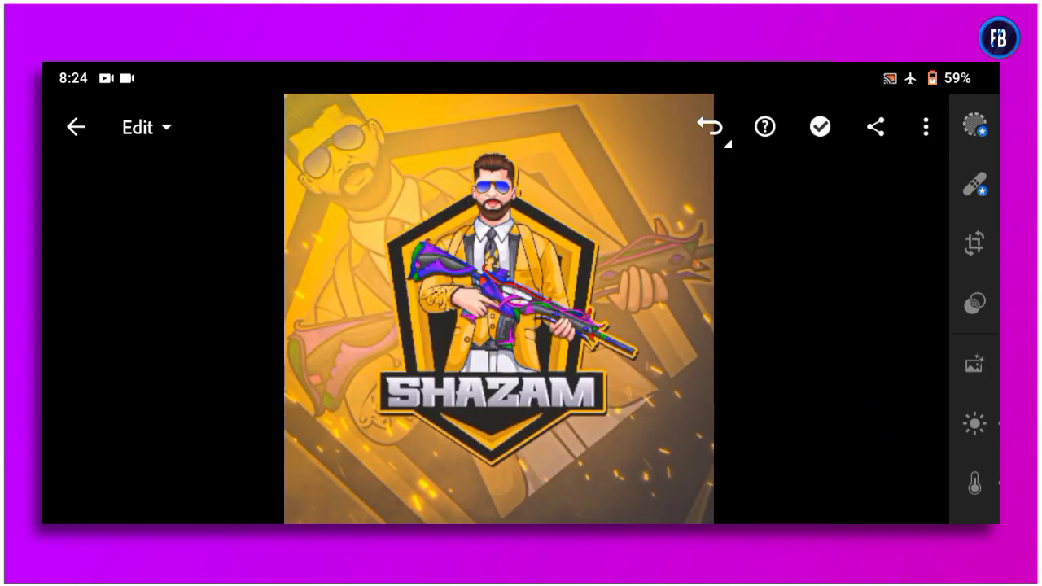
left_click(875, 127)
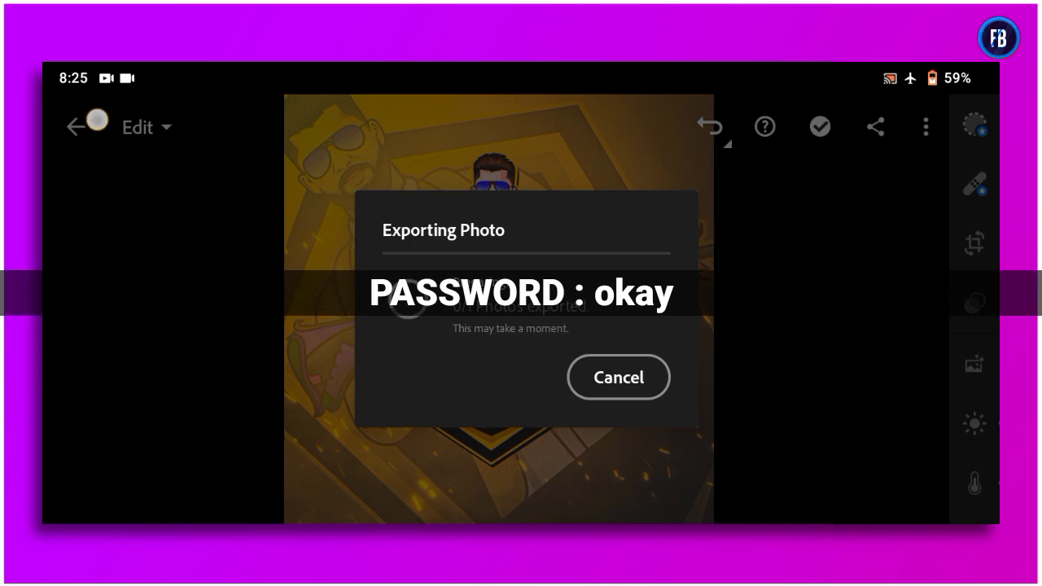